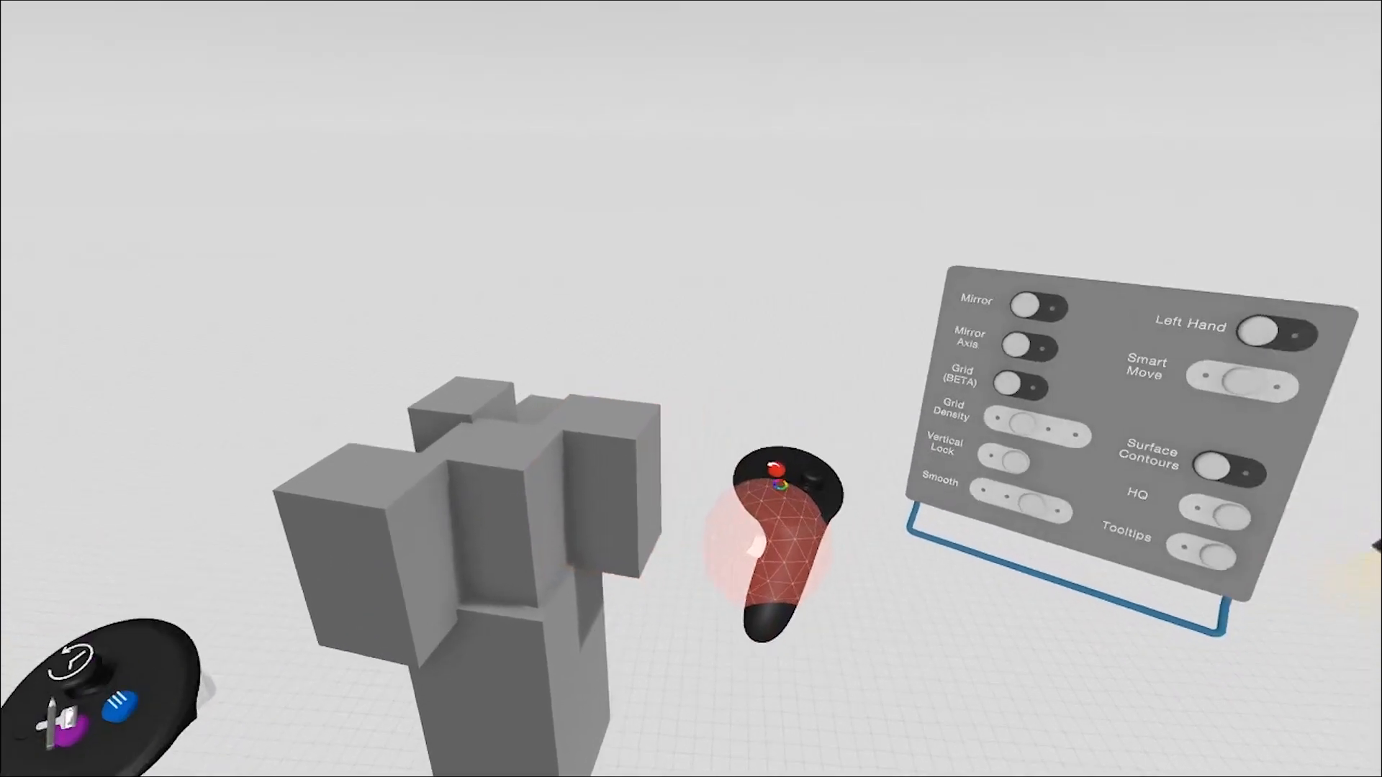
Switch Smart Move to On [Any Direction] in the settings panel
click(1234, 374)
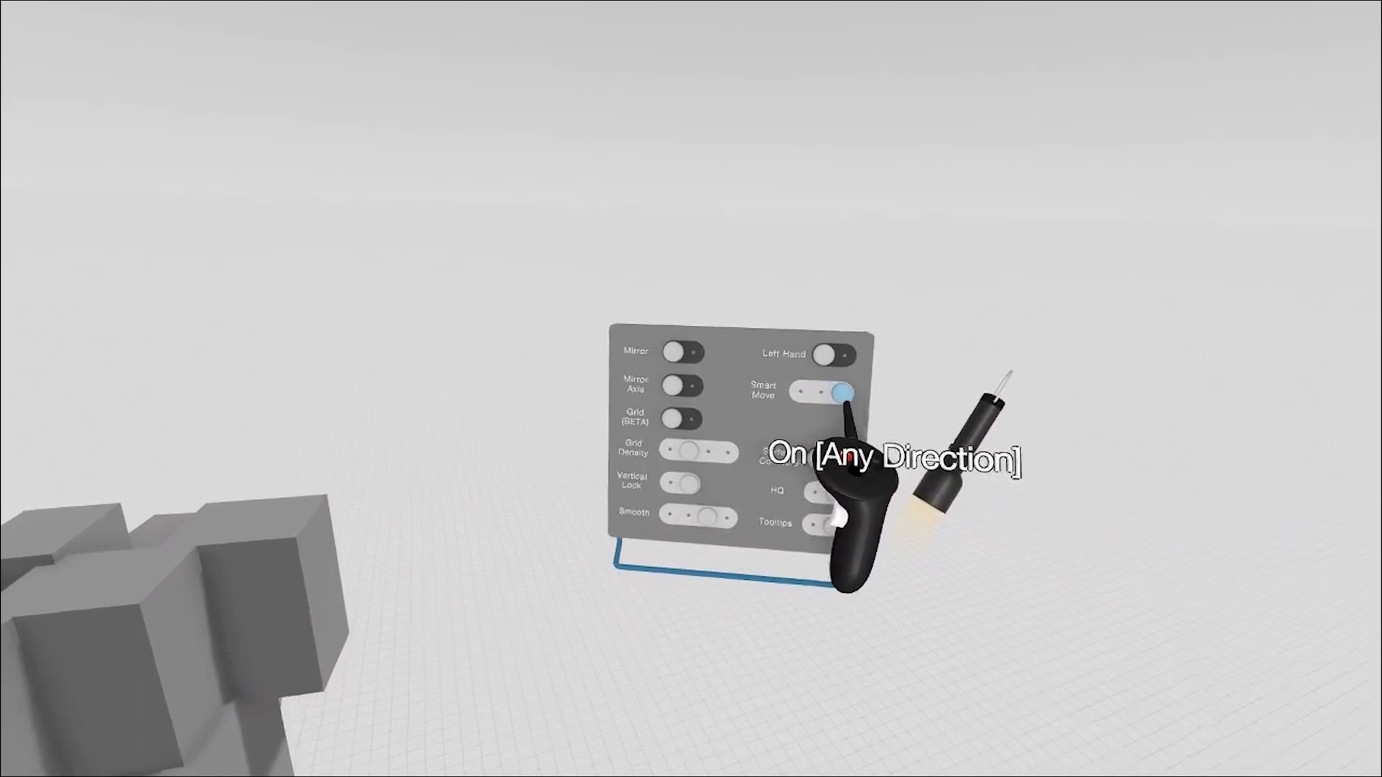